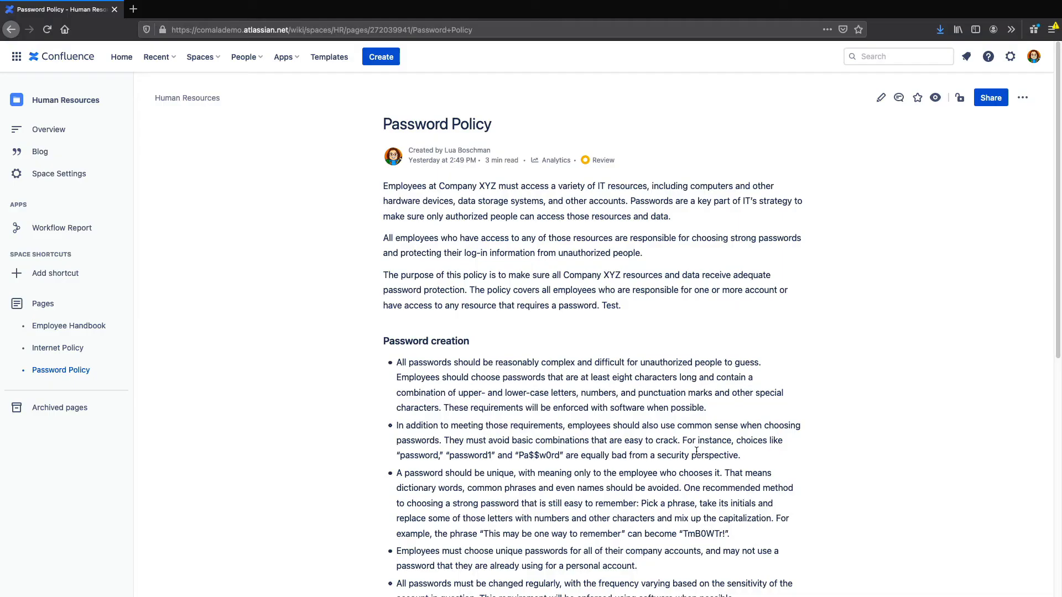
{"action": "mouse_move", "coordinate": [602, 159]}
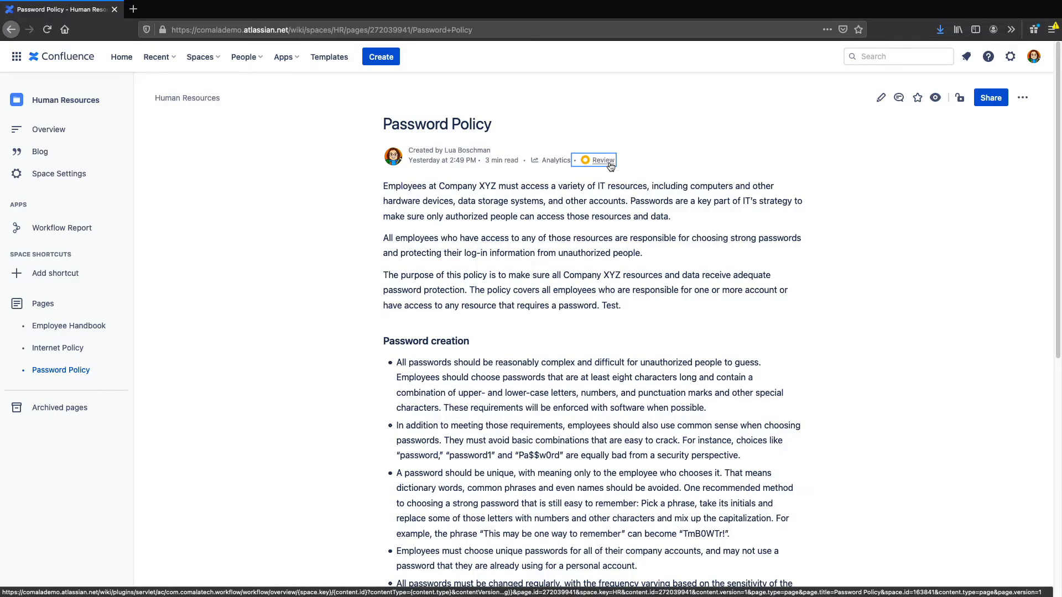
Check the page's Review approval status, then restrict Password Policy so only specific people can view or edit.
{"action": "left_click", "coordinate": [602, 159]}
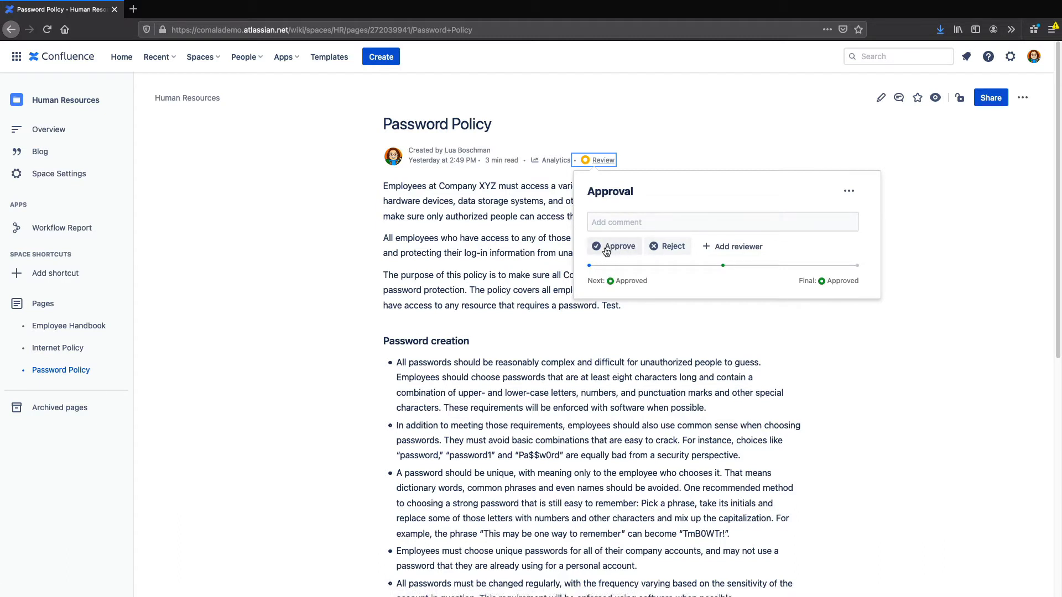
{"action": "left_click", "coordinate": [536, 264]}
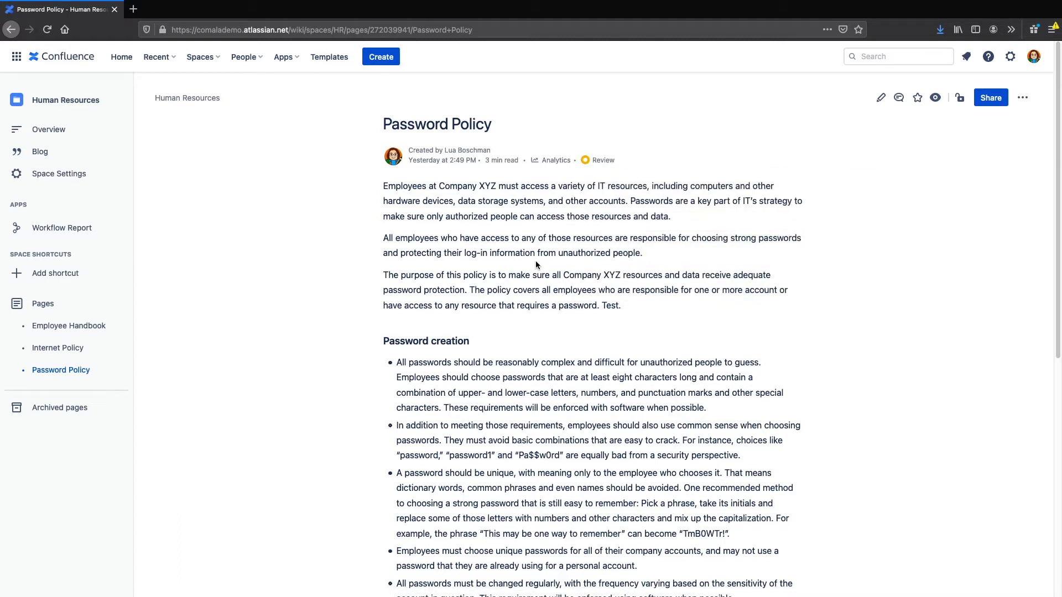
{"action": "mouse_move", "coordinate": [958, 97]}
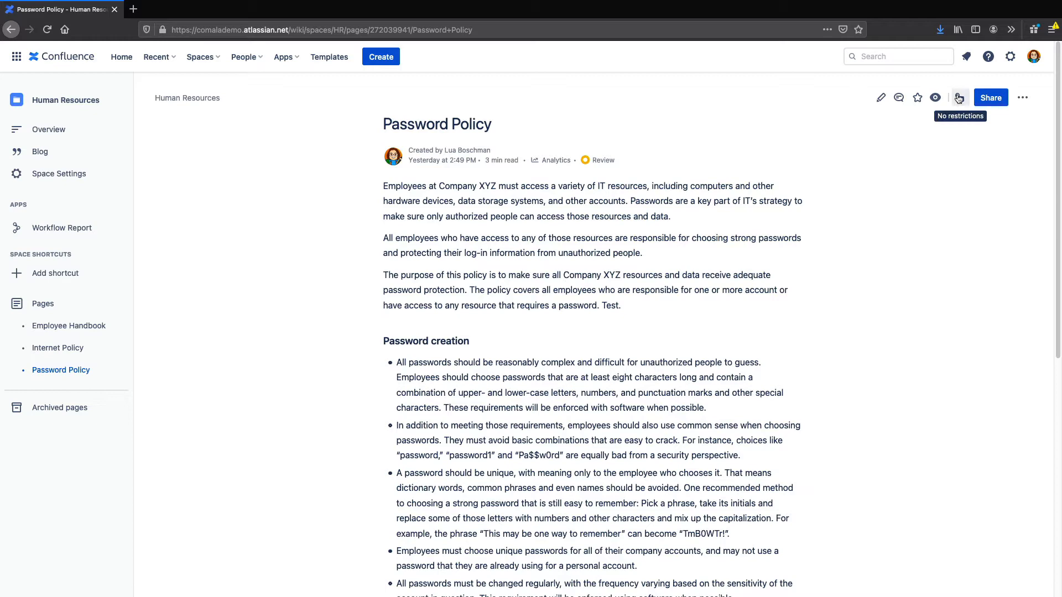
{"action": "left_click", "coordinate": [958, 97]}
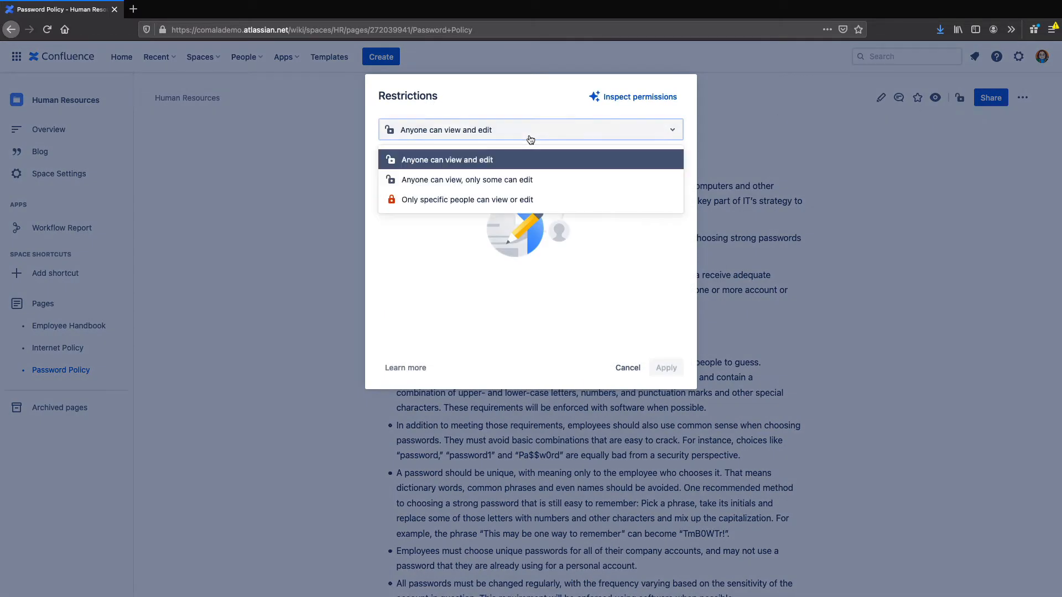
{"action": "left_click", "coordinate": [466, 199]}
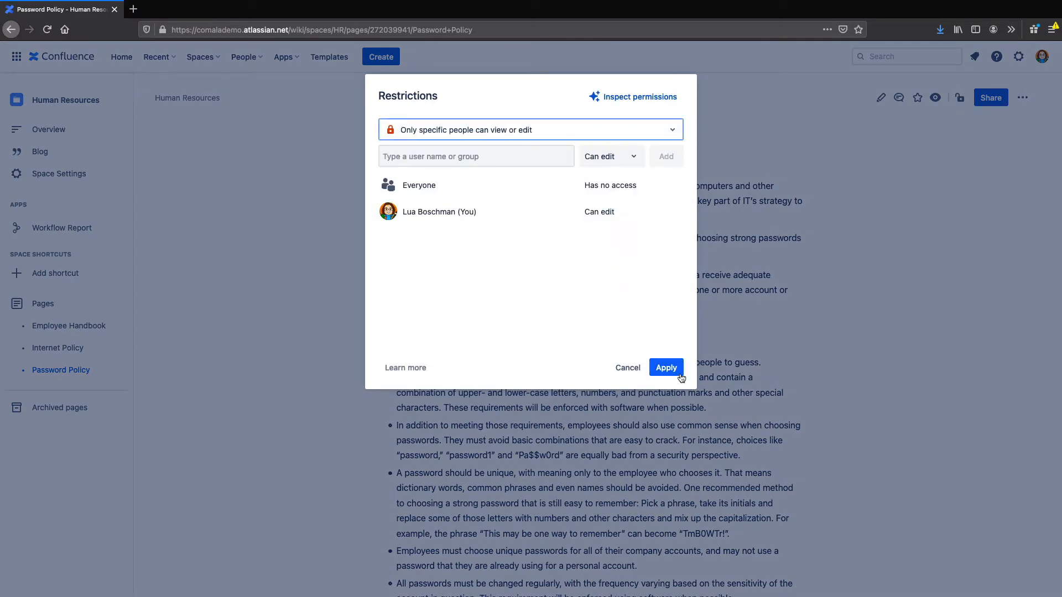
{"action": "left_click", "coordinate": [666, 368]}
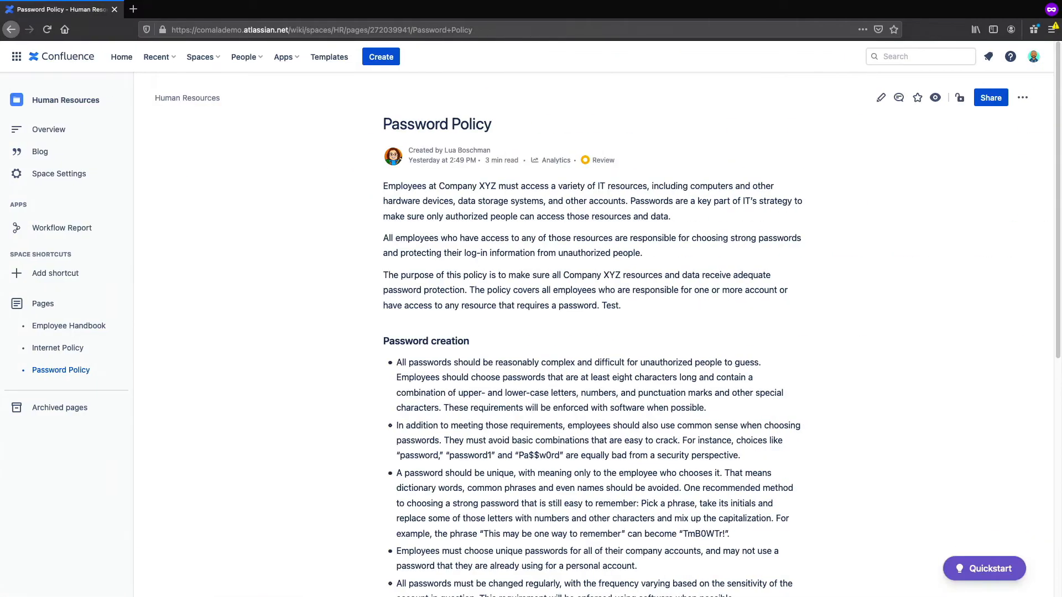
{"action": "mouse_move", "coordinate": [1033, 57]}
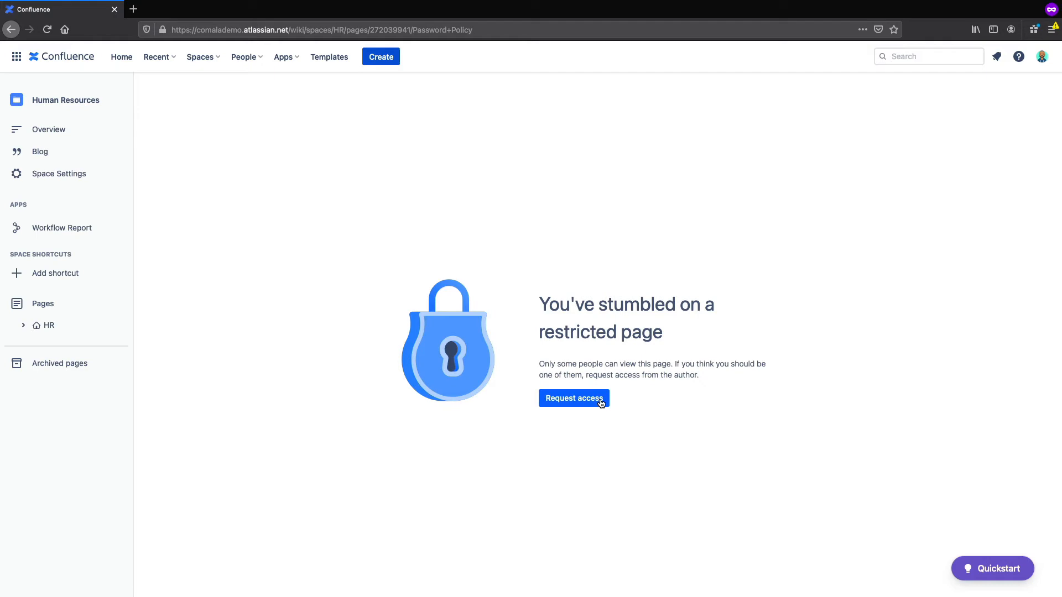
Return to the author's view of Password Policy after confirming the second user is blocked.
{"action": "left_click", "coordinate": [574, 398]}
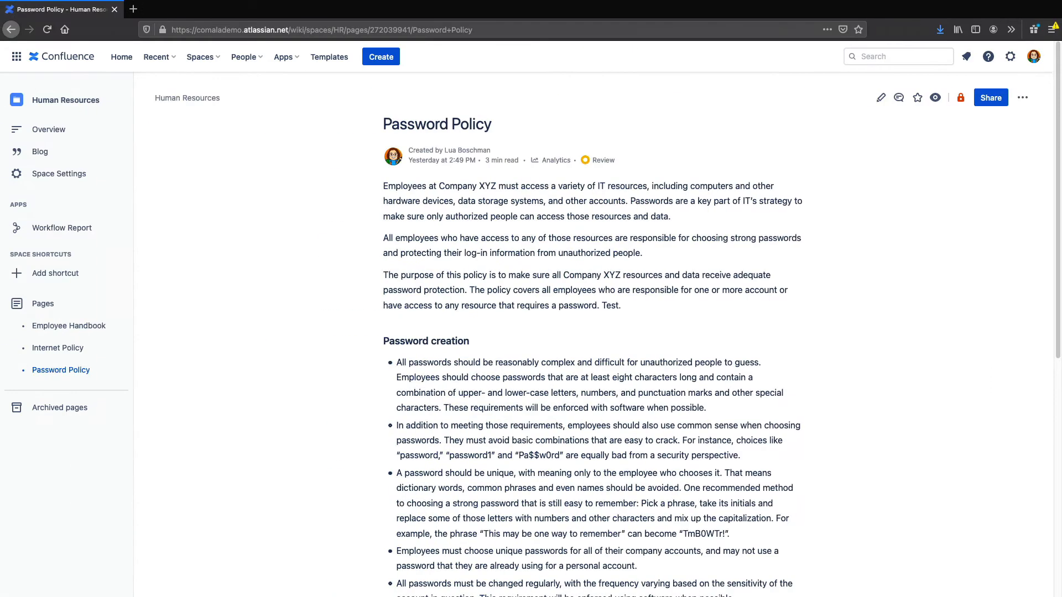
{"action": "mouse_move", "coordinate": [596, 348]}
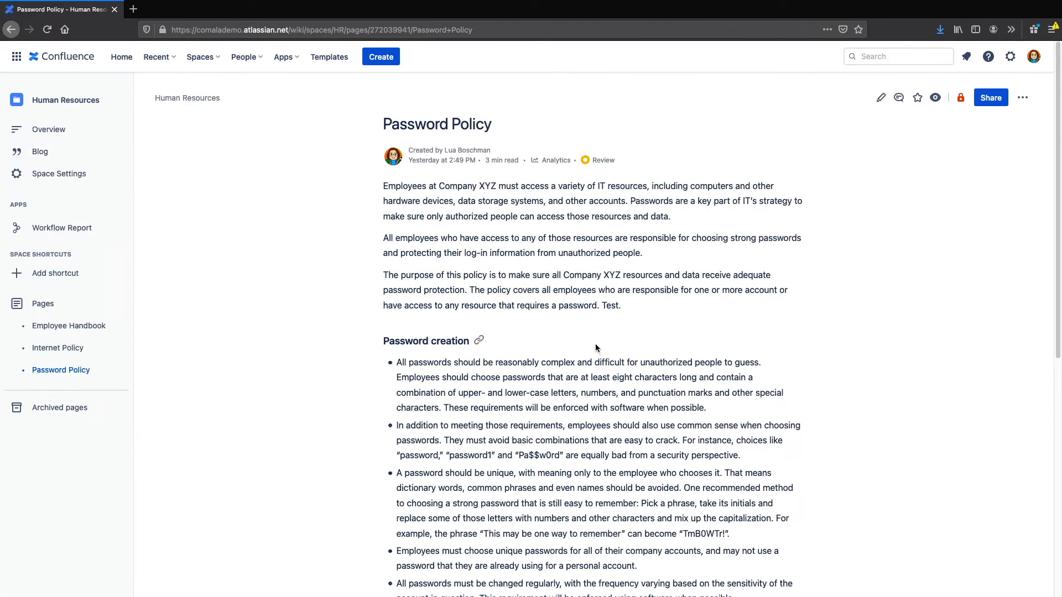
Look at the Review approval popup, then go to the Human Resources space settings.
{"action": "left_click", "coordinate": [602, 160]}
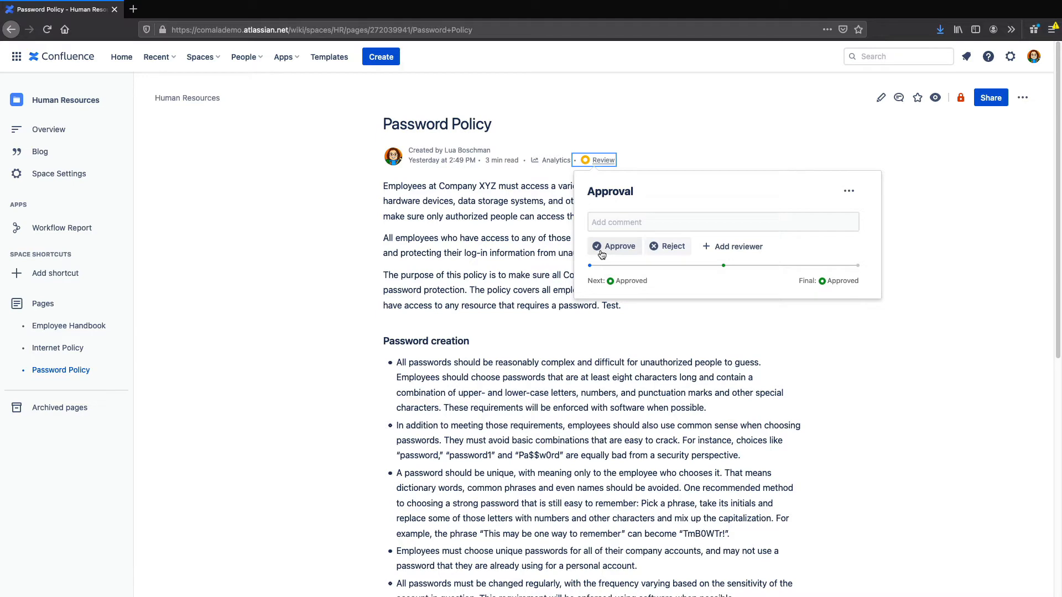
{"action": "mouse_move", "coordinate": [58, 174]}
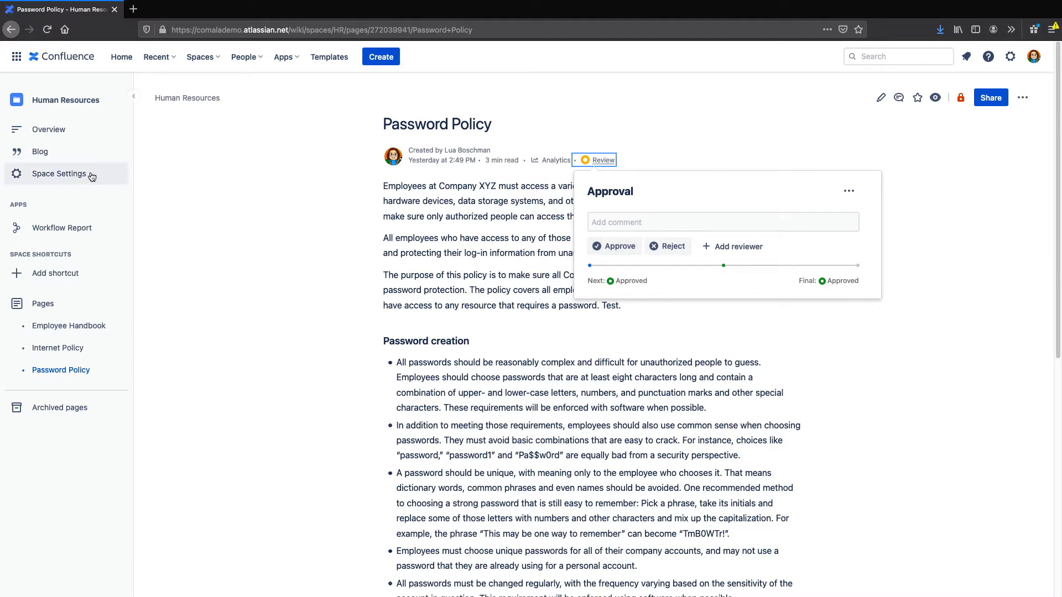
{"action": "left_click", "coordinate": [60, 173]}
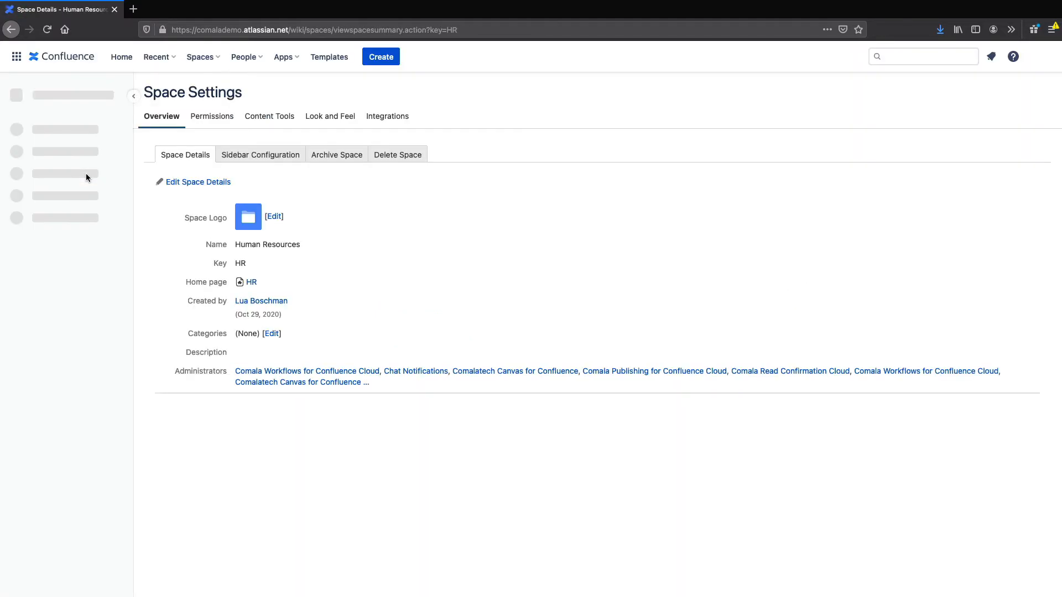
In Content Tools > Document Management, switch on removing restrictions when pages reach final state.
{"action": "left_click", "coordinate": [269, 116]}
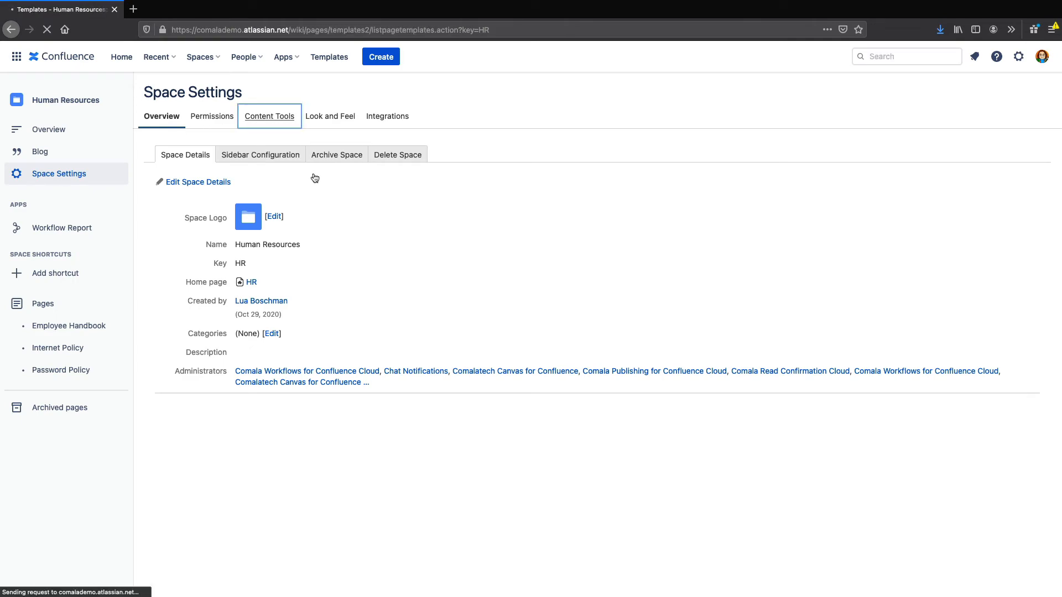
{"action": "left_click", "coordinate": [269, 116]}
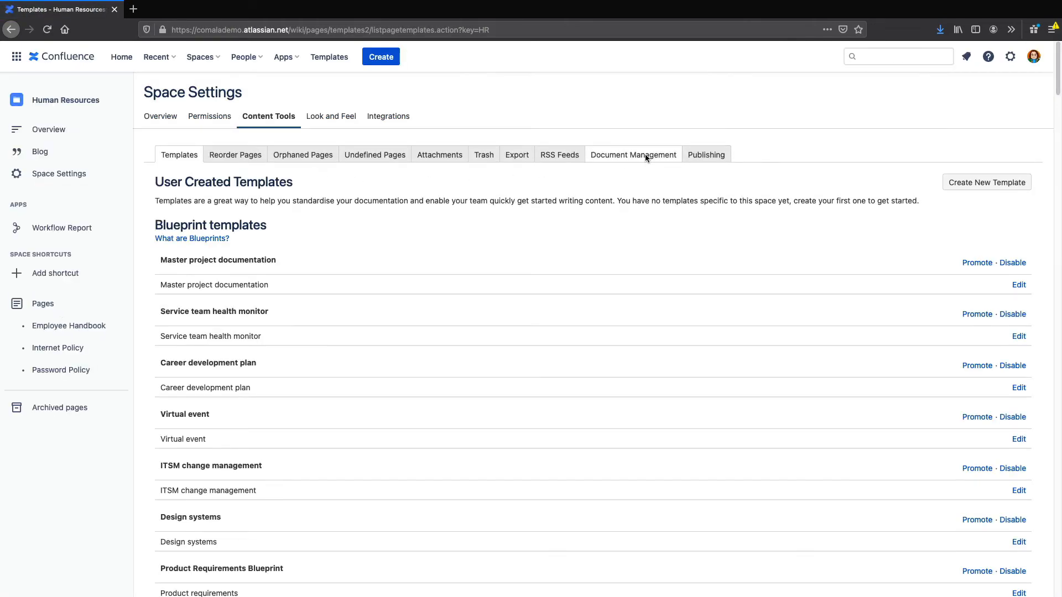
{"action": "left_click", "coordinate": [632, 155]}
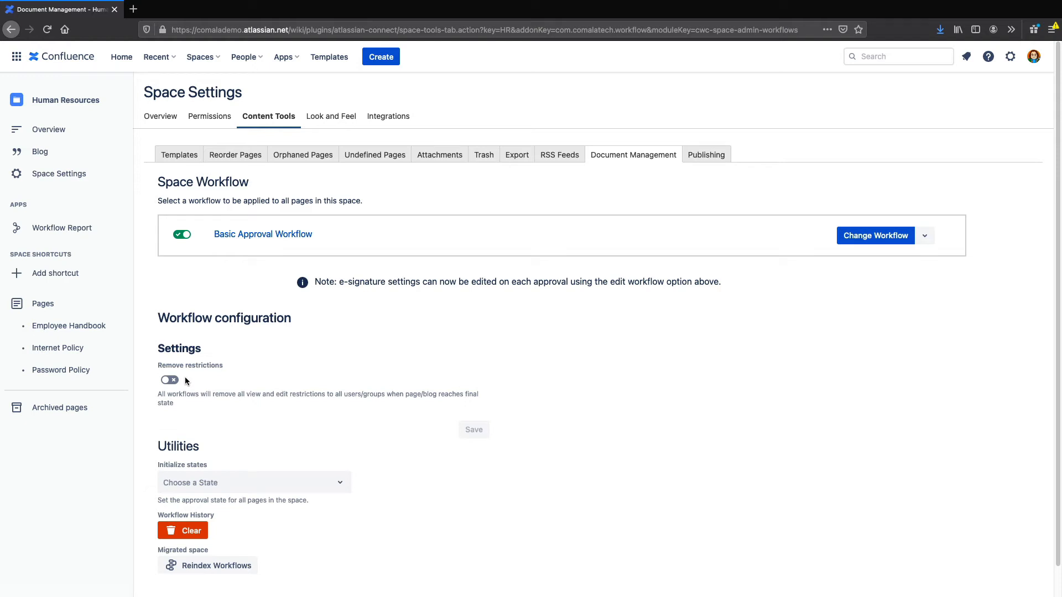
{"action": "left_click", "coordinate": [169, 379]}
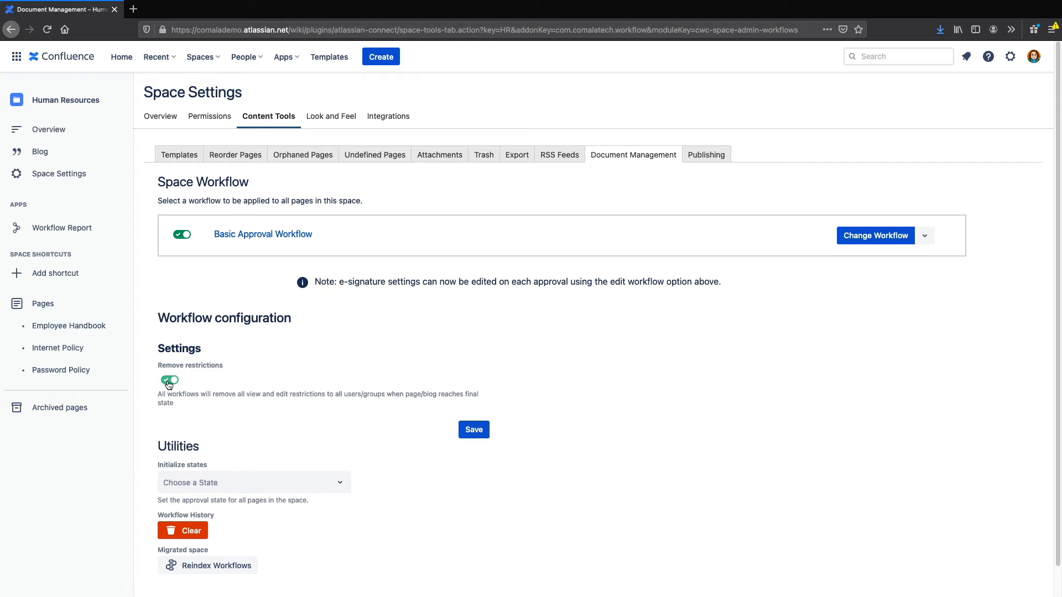
Save the remove-restrictions workflow setting and go back to the Password Policy page.
{"action": "left_click", "coordinate": [171, 380]}
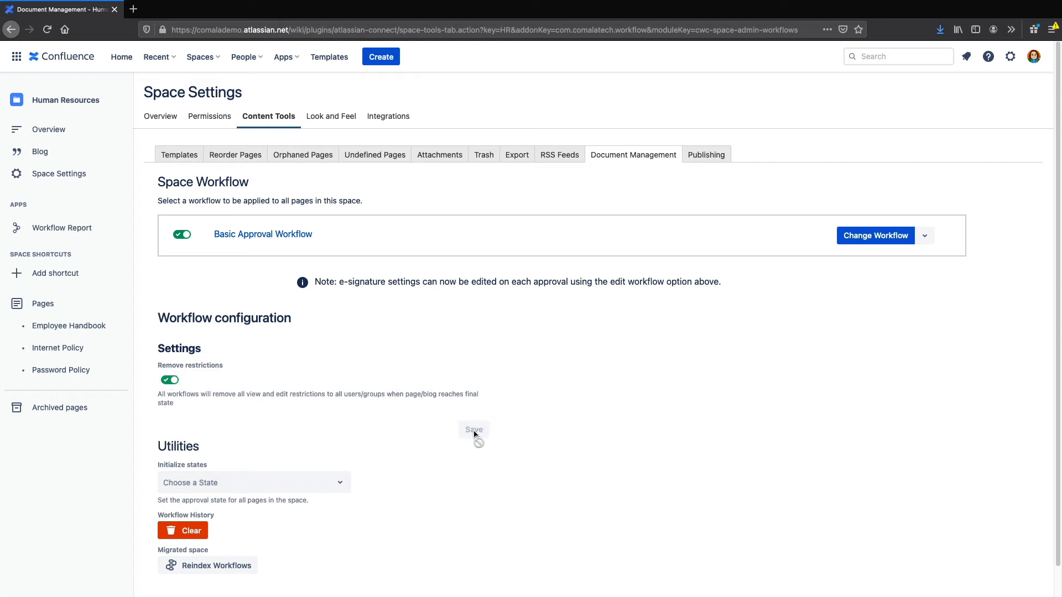
{"action": "left_click", "coordinate": [473, 429]}
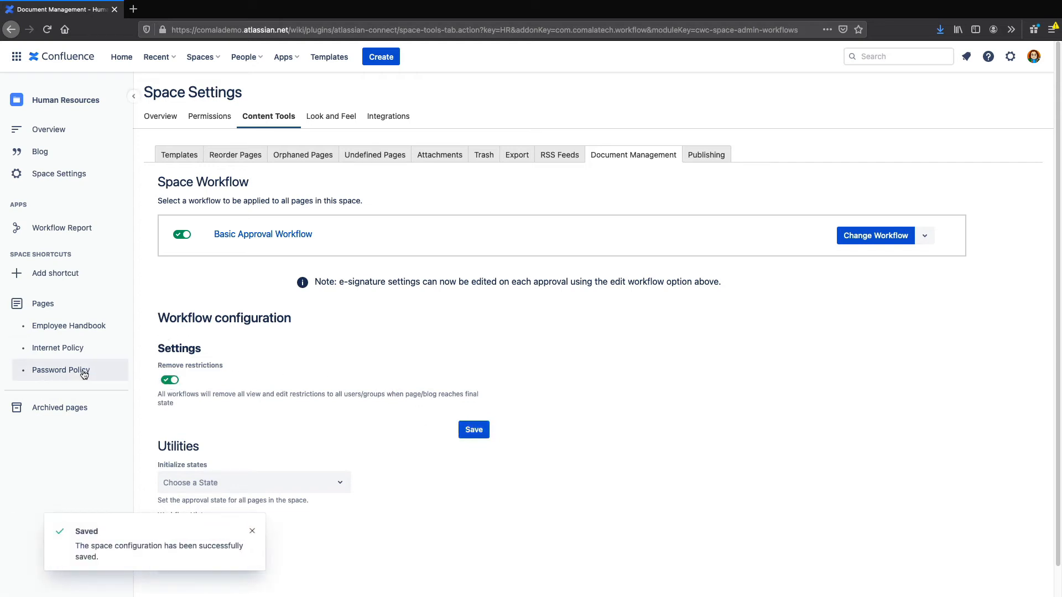
{"action": "left_click", "coordinate": [60, 370]}
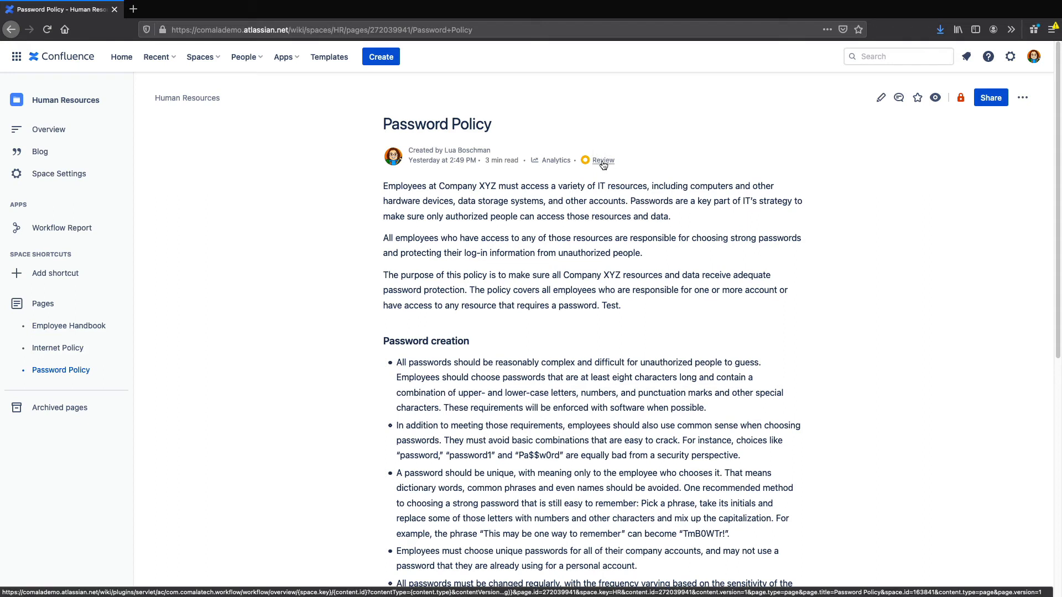
Approve the Password Policy page so it moves from Review to Approved and restrictions lift.
{"action": "left_click", "coordinate": [601, 160]}
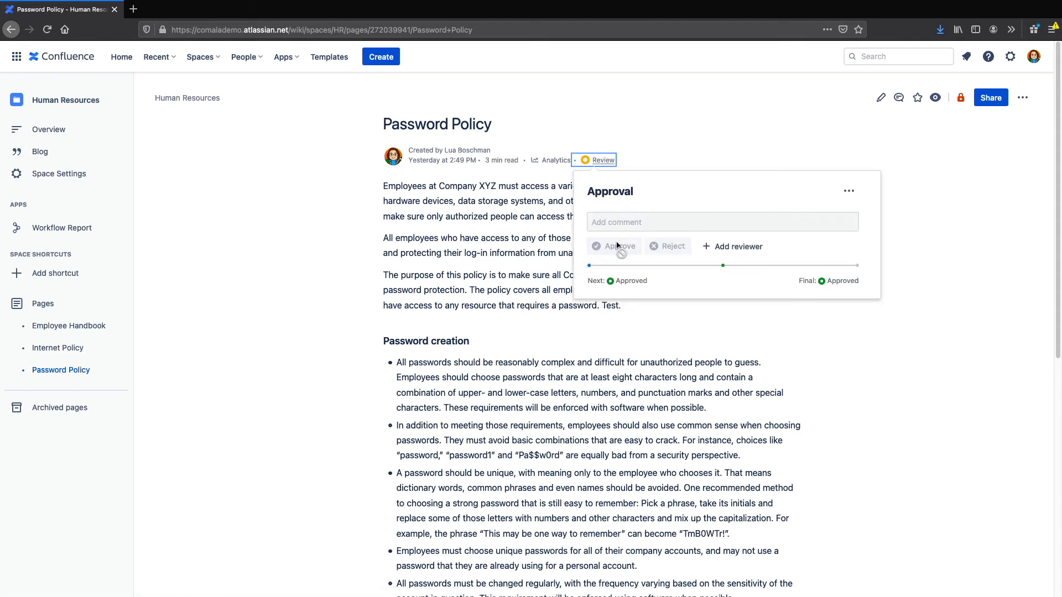
{"action": "left_click", "coordinate": [613, 246]}
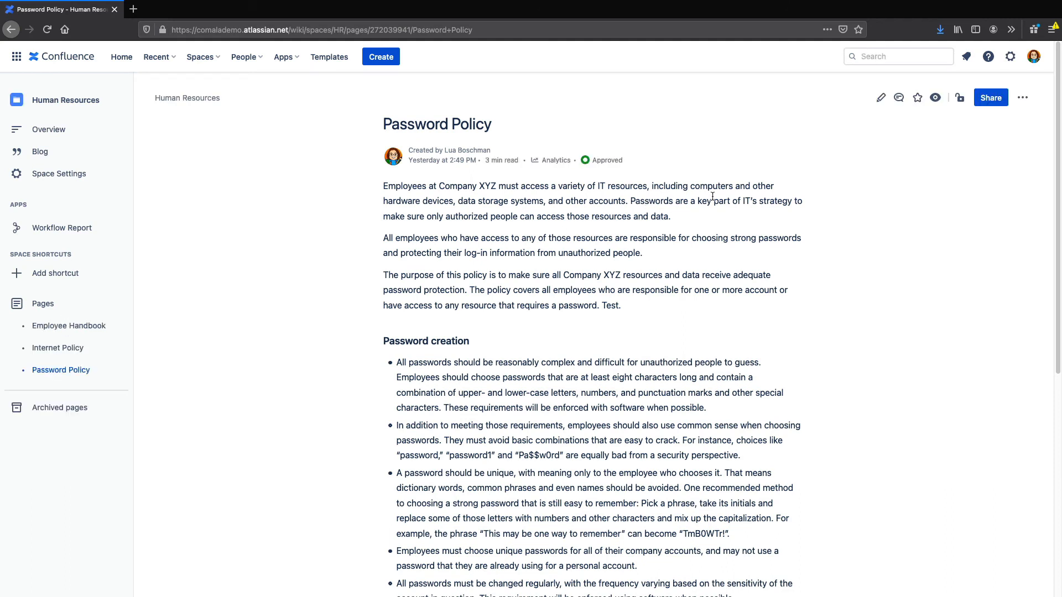
{"action": "mouse_move", "coordinate": [957, 112]}
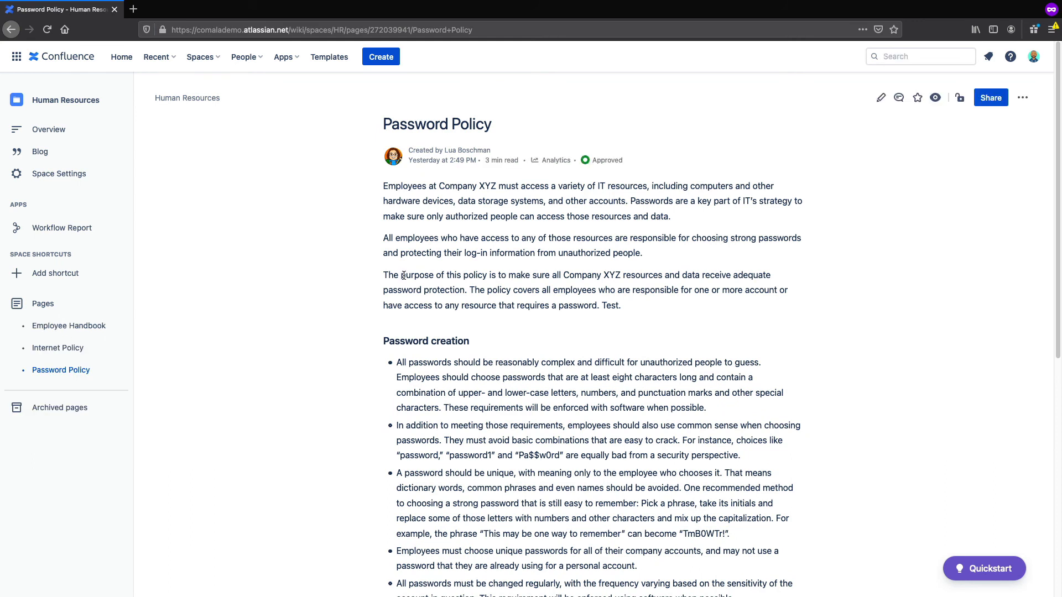
{"action": "mouse_move", "coordinate": [405, 279]}
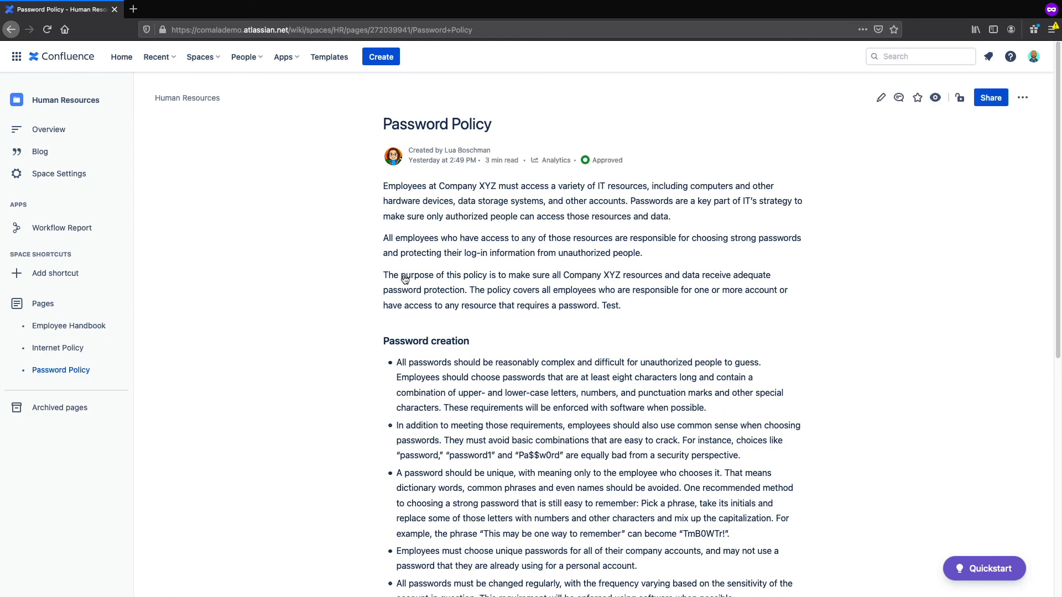